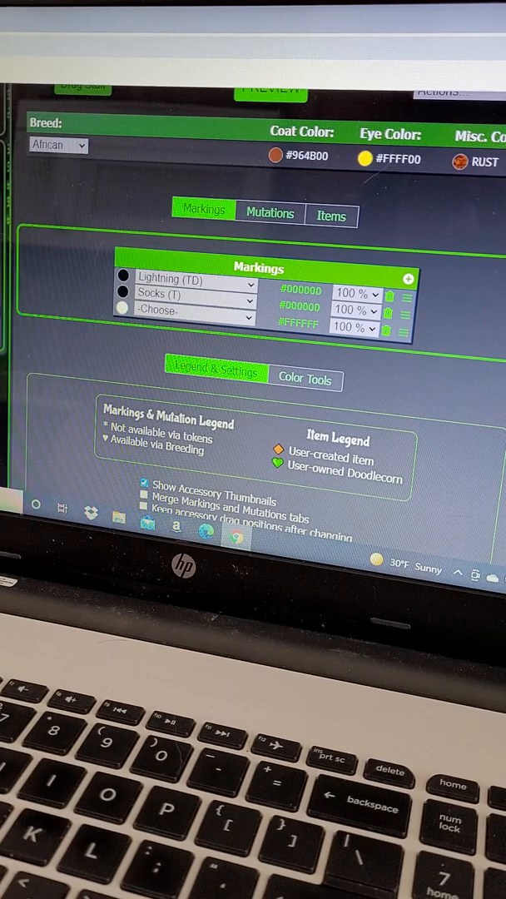
# Return to the preview area showing the Striped Hyena on a brown African Waja
pyautogui.click(270, 93)
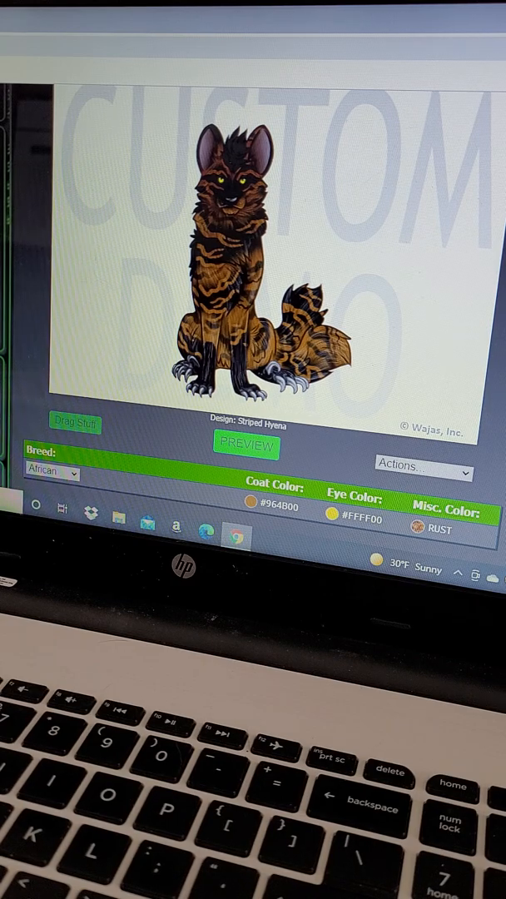
# Load the saved Albino Hyena design so the pale cream Waja shows in the preview
pyautogui.click(420, 466)
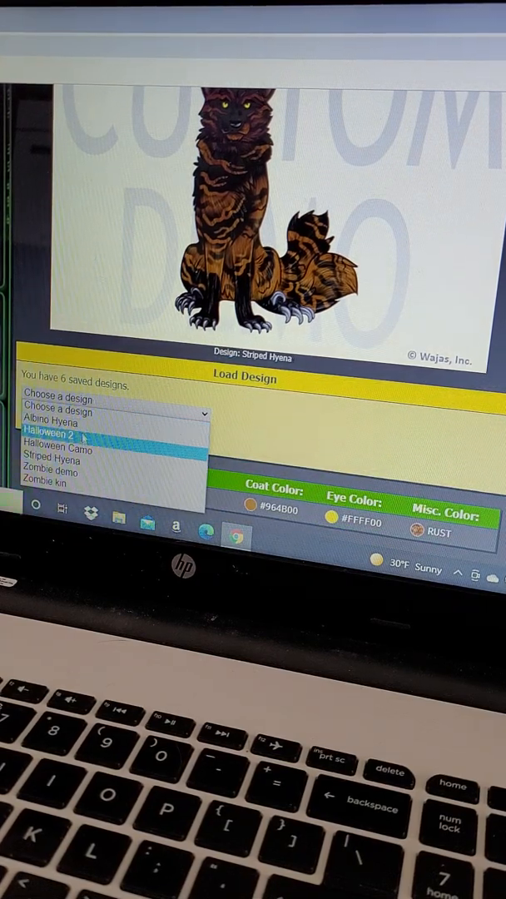
pyautogui.click(54, 417)
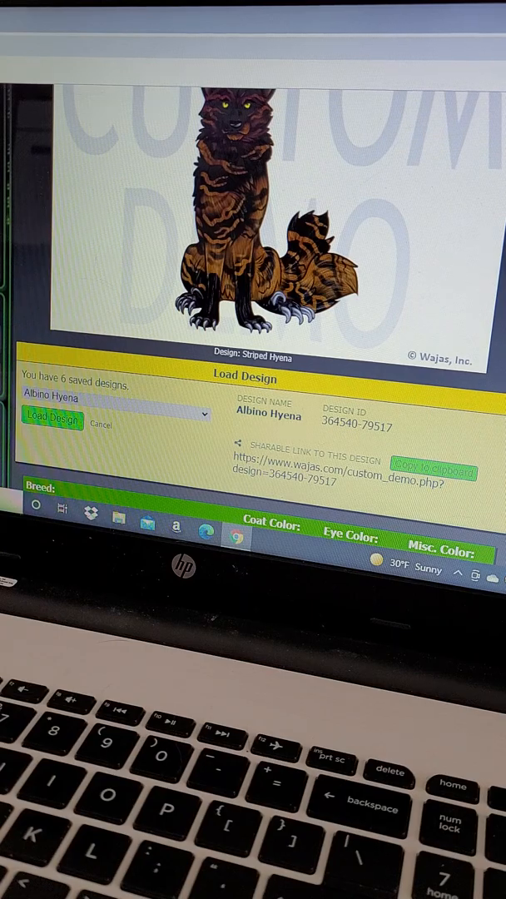
pyautogui.click(53, 416)
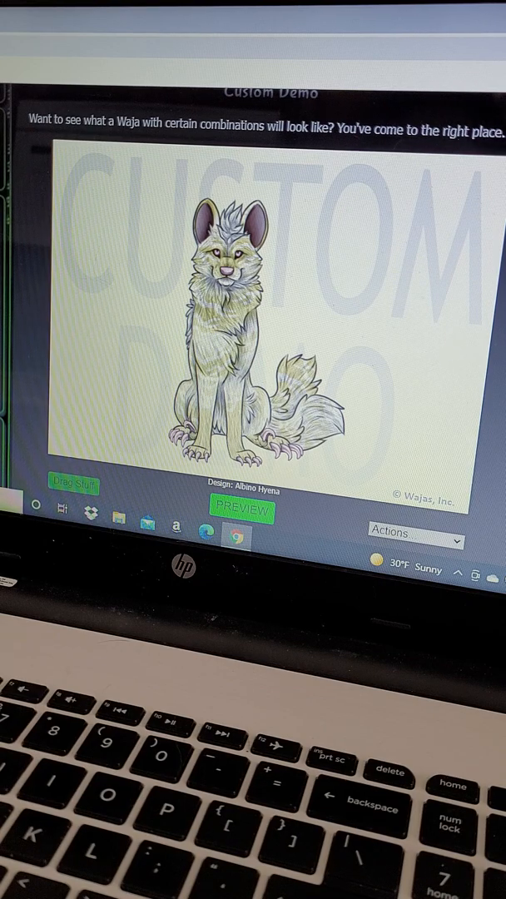
# Choose Halloween Camo from the saved designs via Actions > Load Design
pyautogui.scroll(-3)
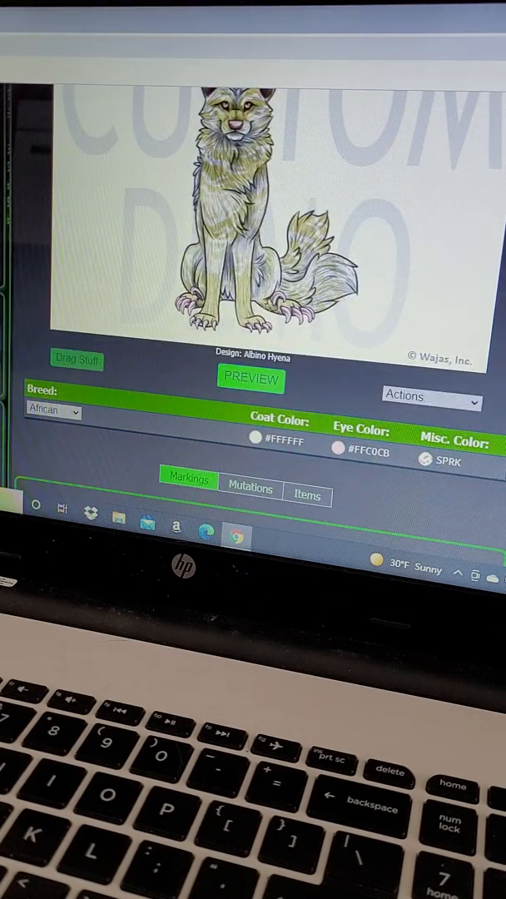
pyautogui.click(430, 396)
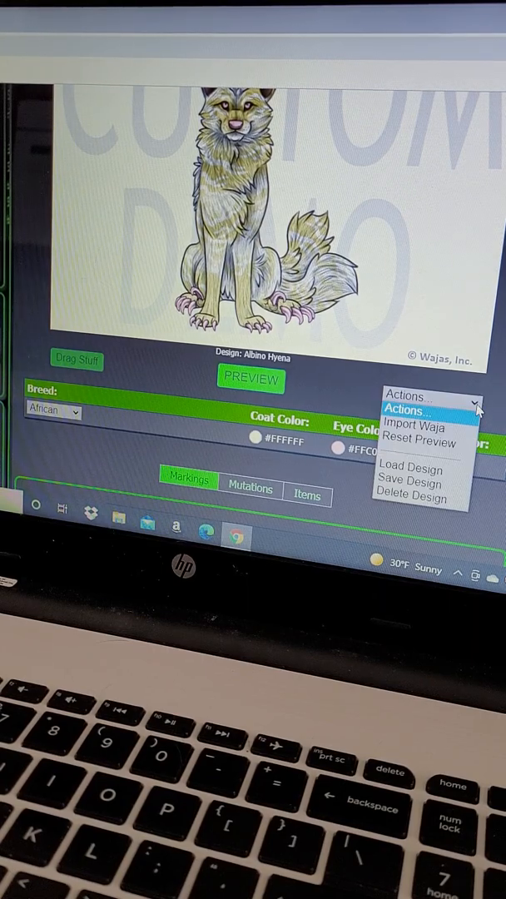
pyautogui.click(406, 470)
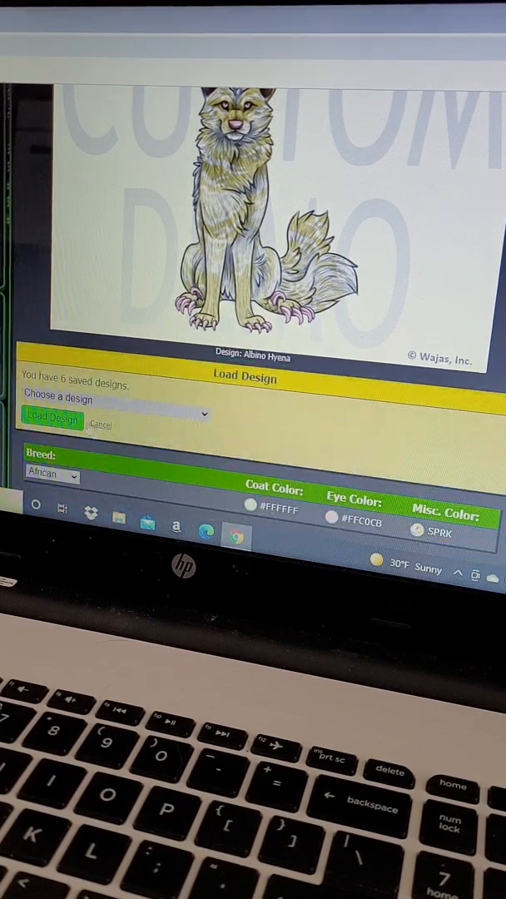
pyautogui.click(113, 413)
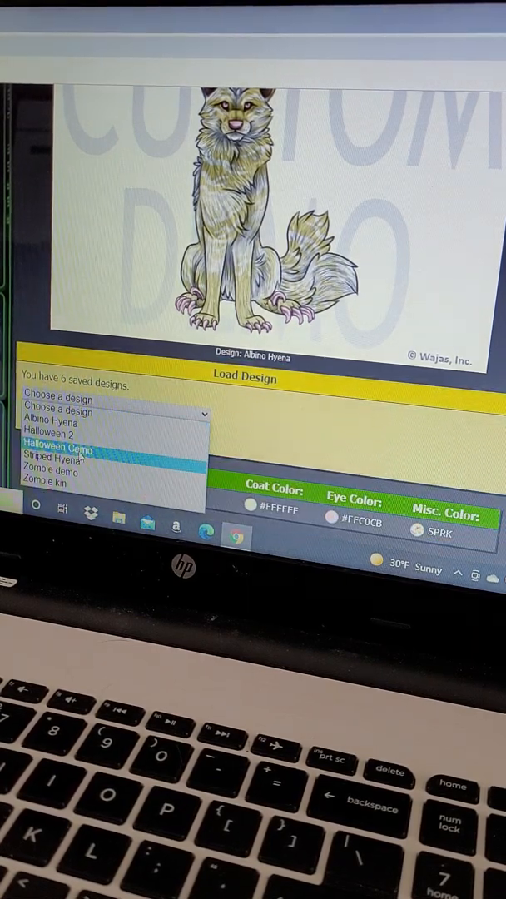
pyautogui.click(63, 443)
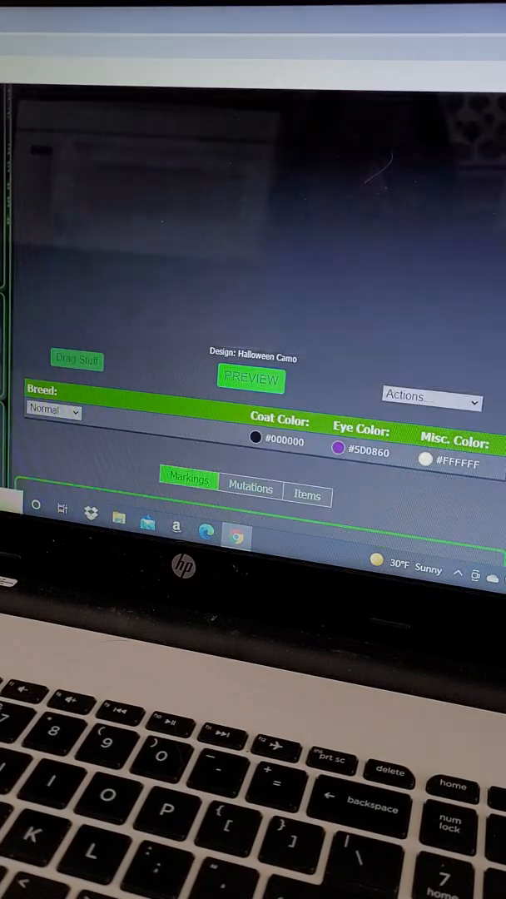
# Load Halloween Camo and let the green, black and orange camo Normie render
pyautogui.click(251, 380)
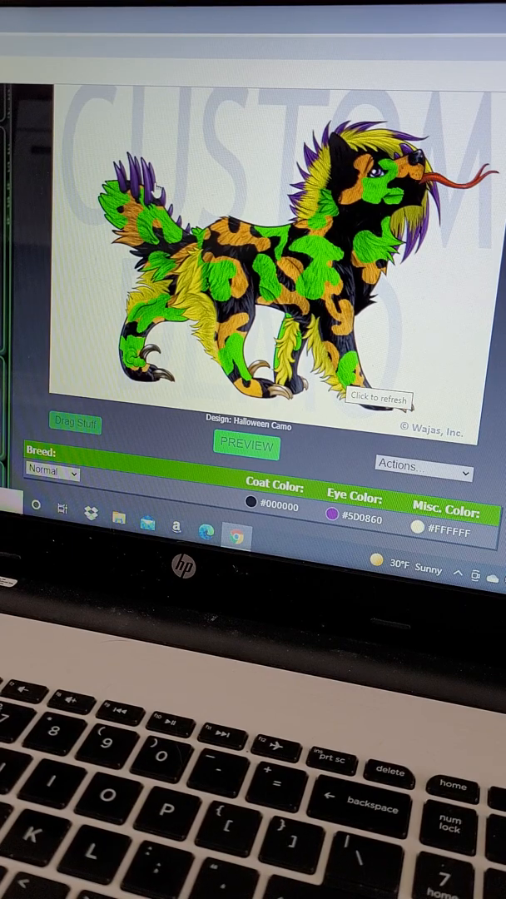
pyautogui.moveTo(242, 193)
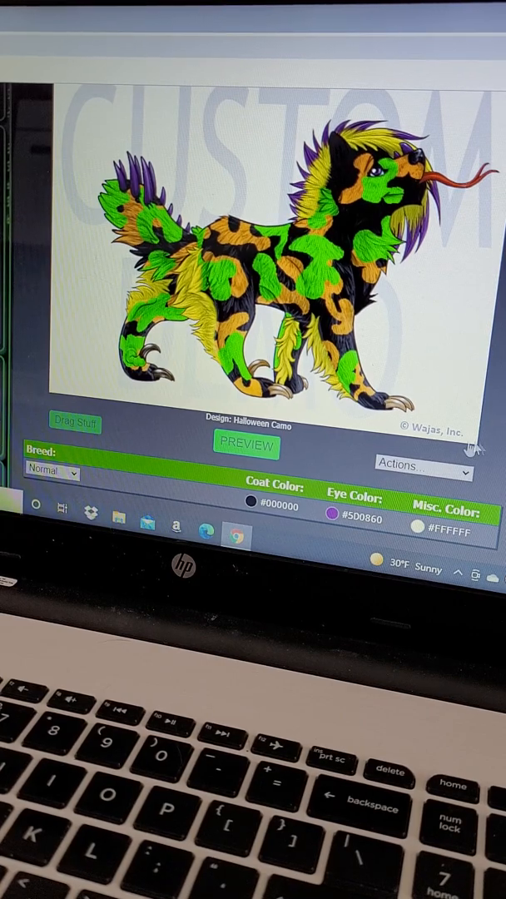
# Load the saved Halloween 2 design via Actions > Load Design
pyautogui.click(423, 465)
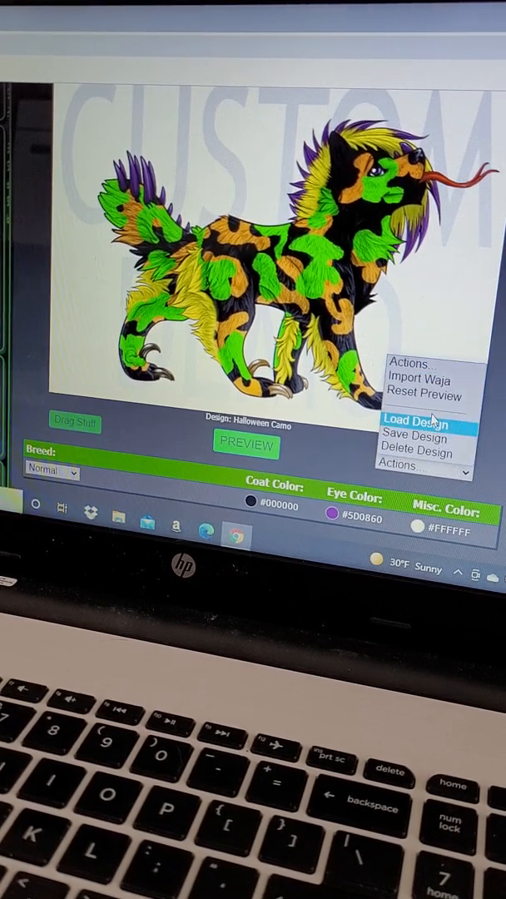
pyautogui.click(413, 416)
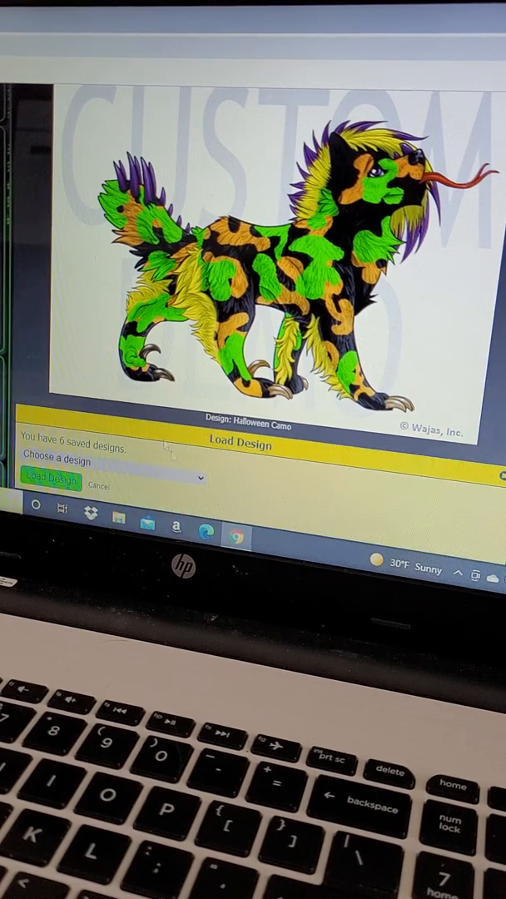
pyautogui.click(108, 477)
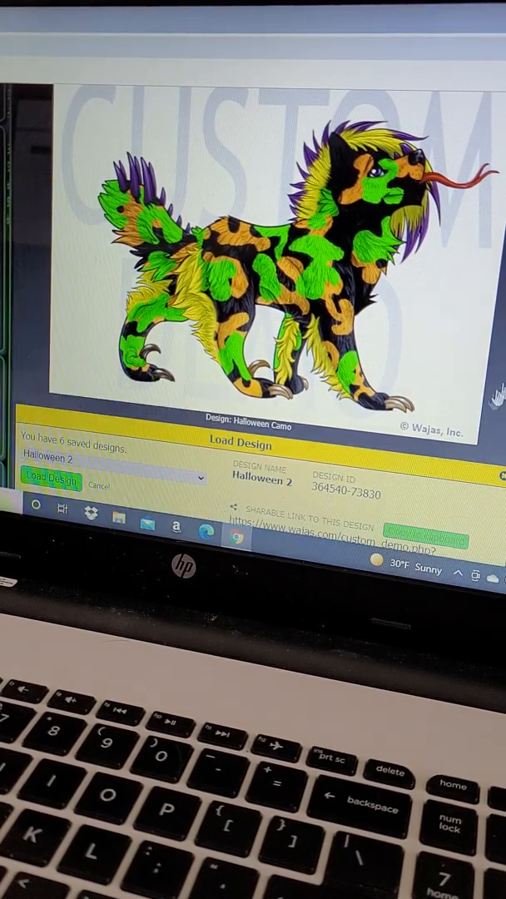
pyautogui.click(52, 481)
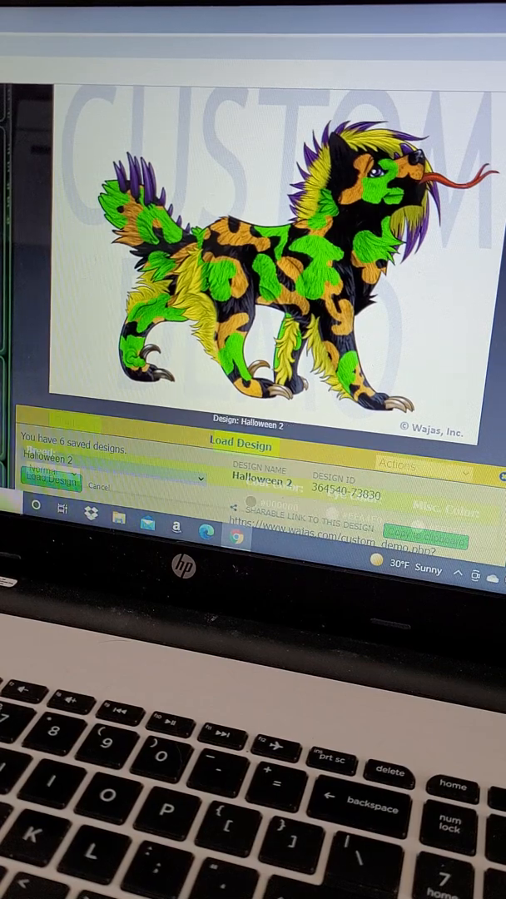